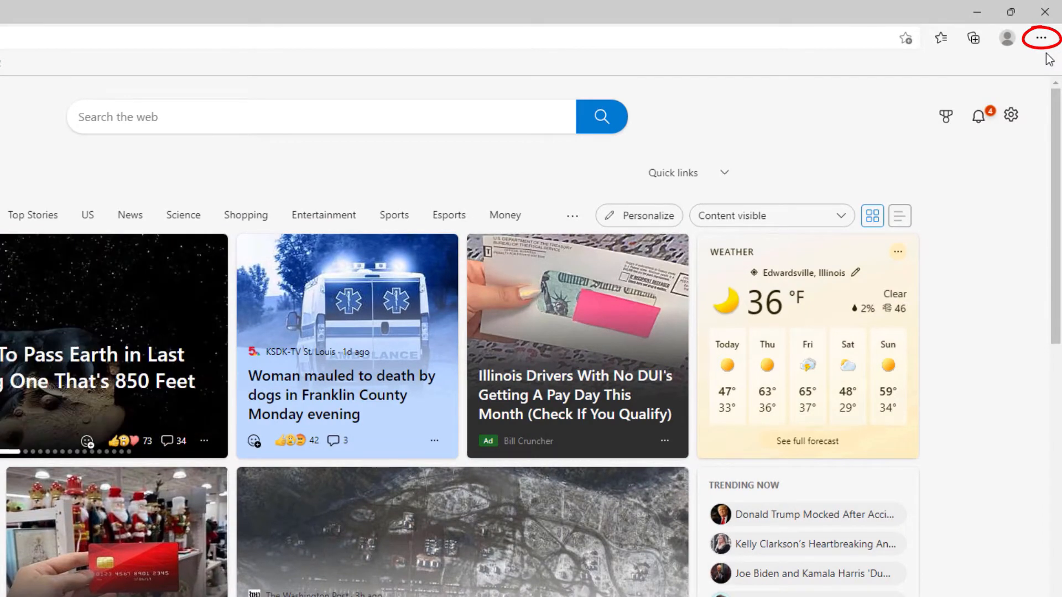
- Open Edge's Settings and more menu at the top right
click(1041, 37)
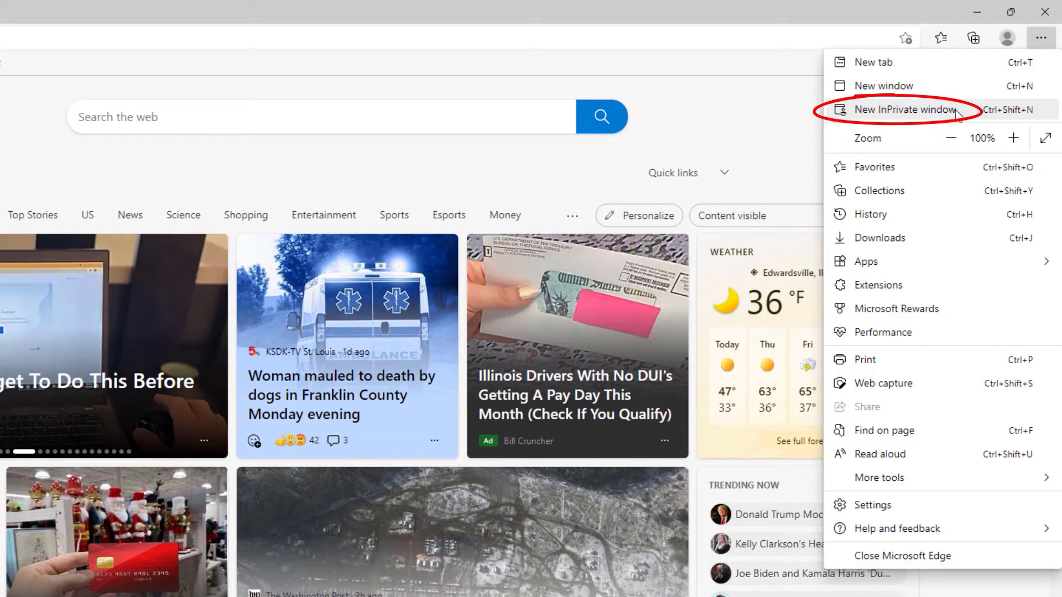
- Start a new InPrivate window and scroll through its explanation of what InPrivate does
click(904, 110)
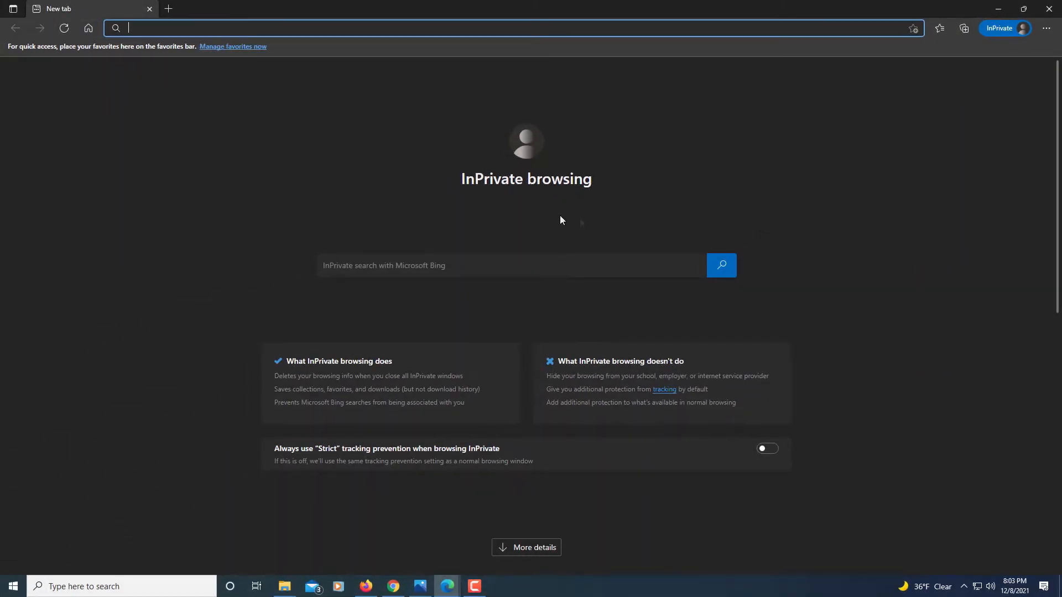
mouse_move(507, 198)
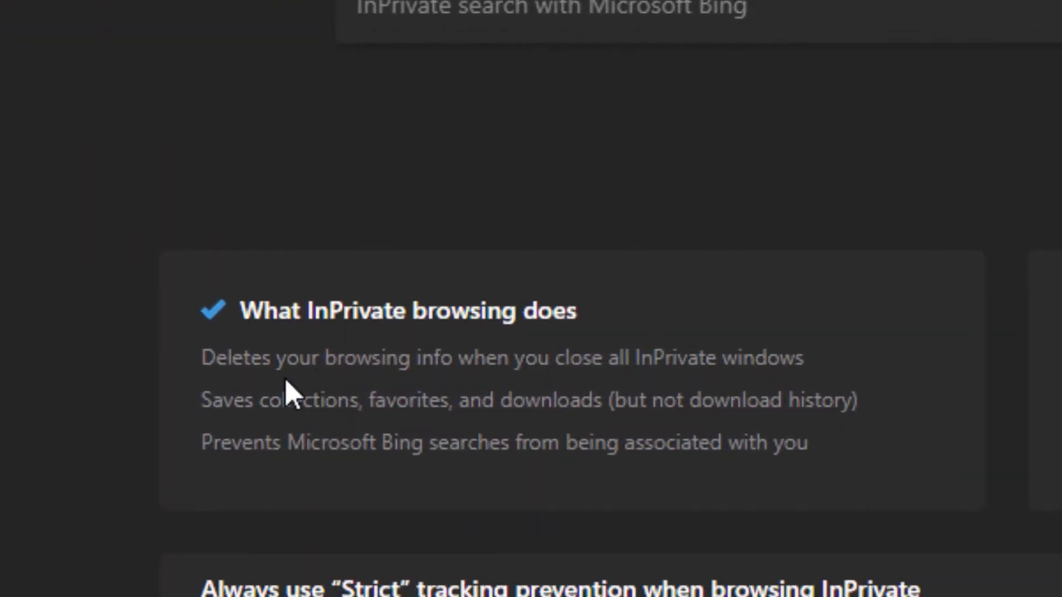
mouse_move(420, 400)
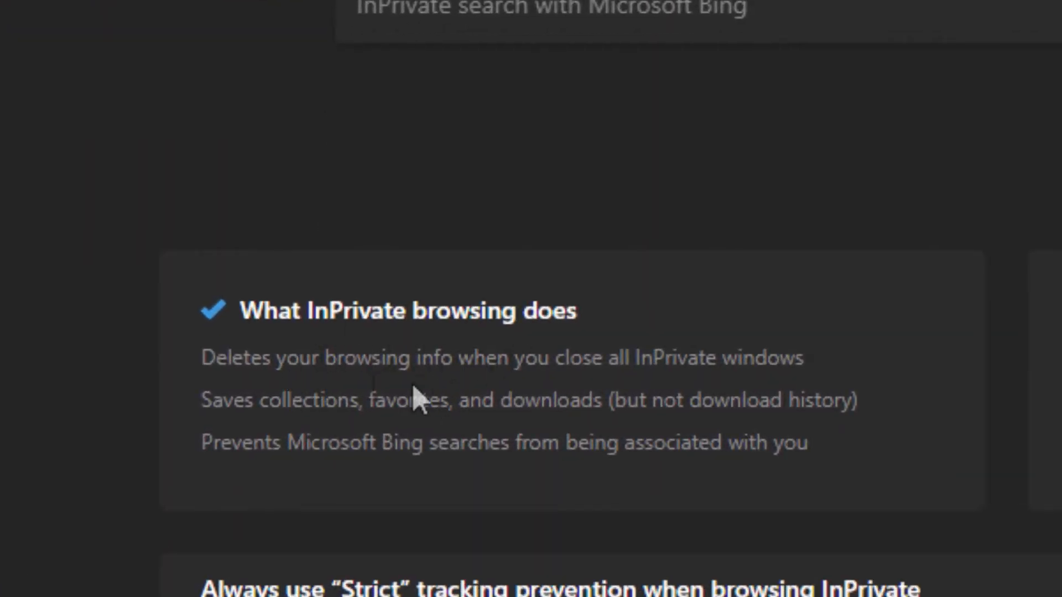
mouse_move(285, 406)
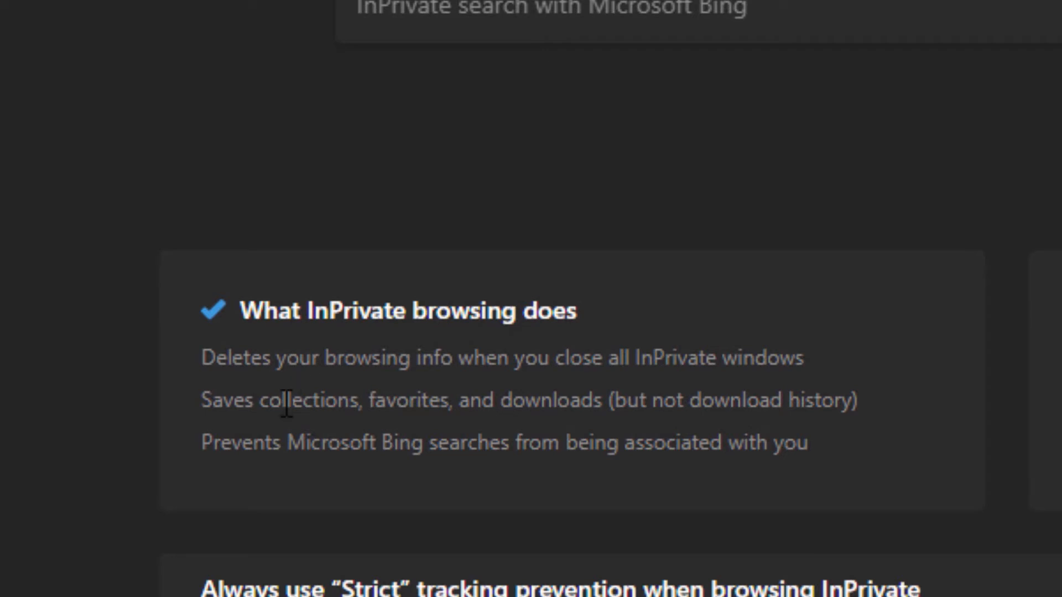
mouse_move(681, 391)
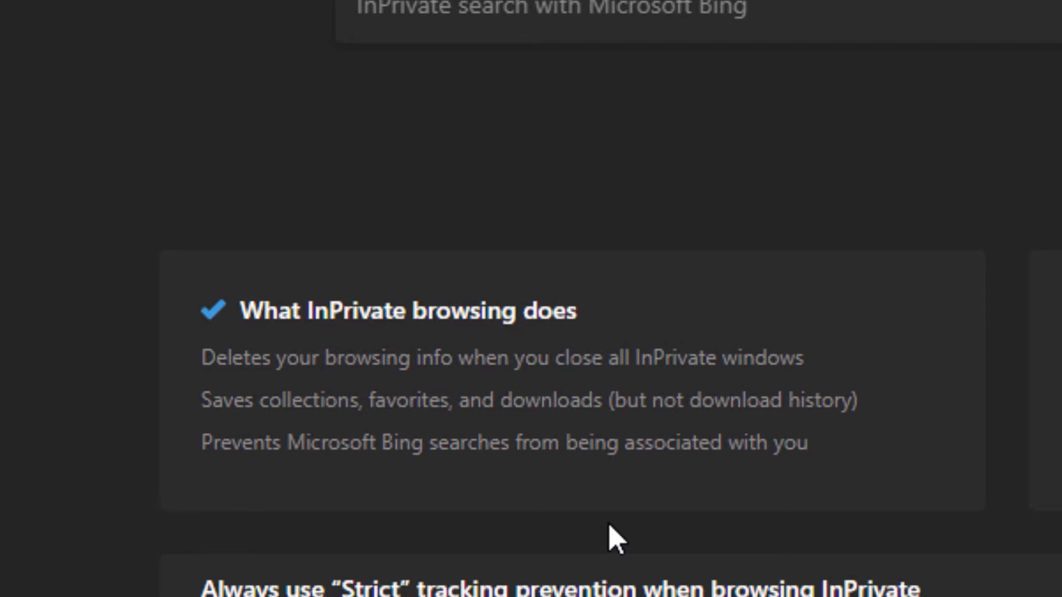
scroll(up, 3)
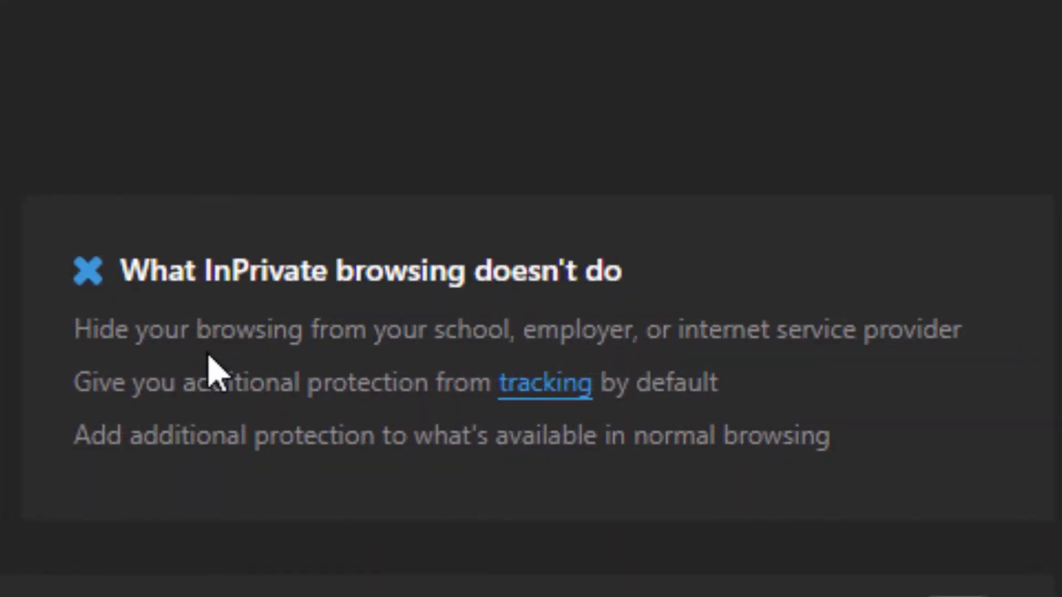